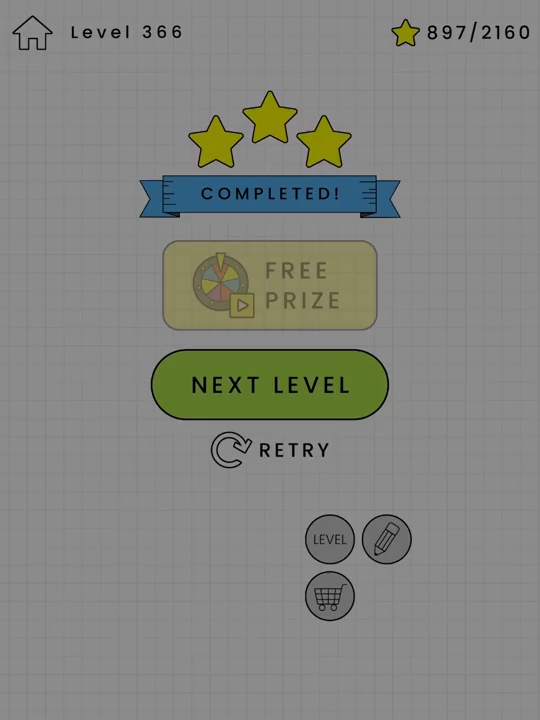
Advance from the three-star Level 366 results screen to Level 367
{"action": "left_click", "coordinate": [270, 385]}
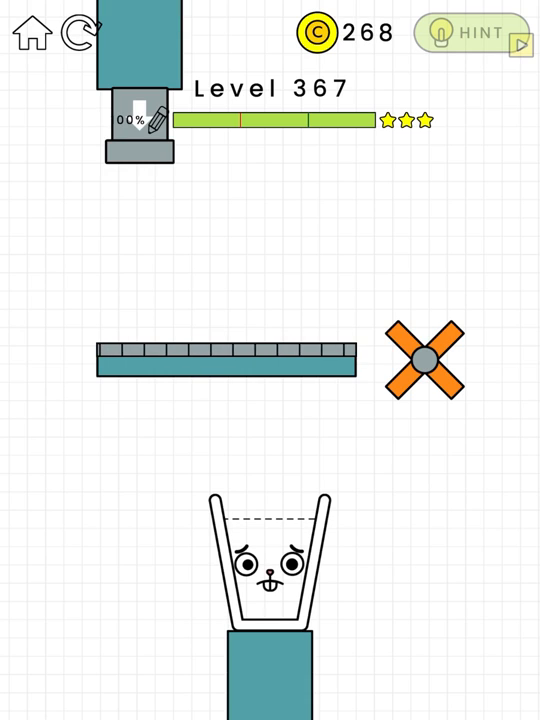